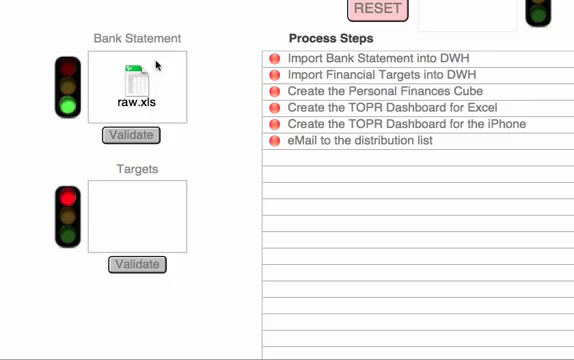
pyautogui.moveTo(130, 237)
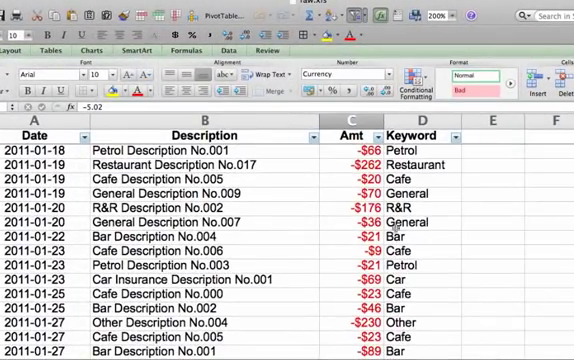
# Step: Scroll down through the raw.xls Date, Description, Amt and Keyword columns
pyautogui.scroll(-3)
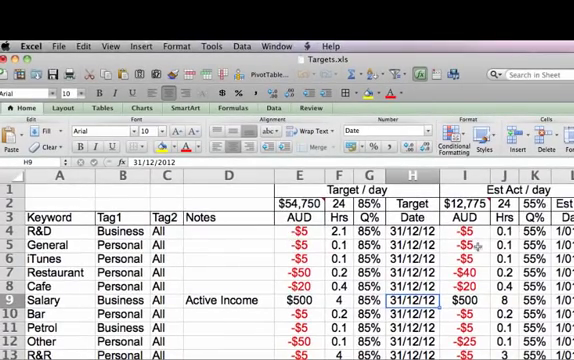
pyautogui.moveTo(255, 299)
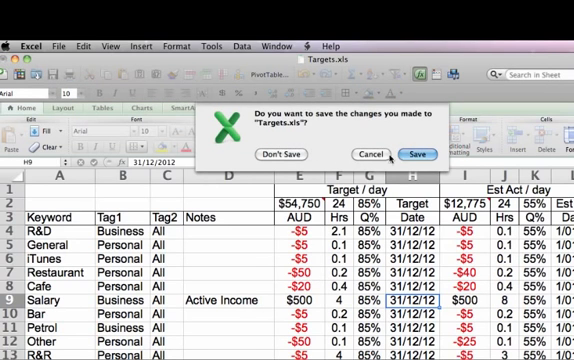
# Step: Close Targets.xls, answering the save prompt
pyautogui.click(418, 155)
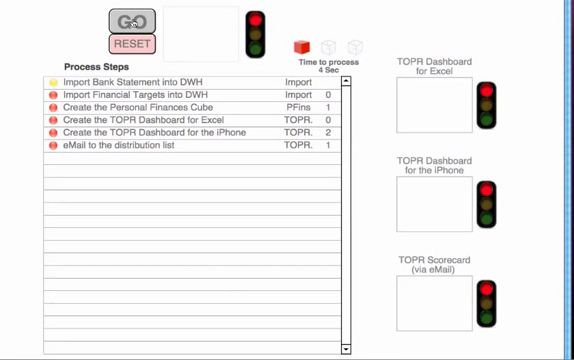
# Step: Click GO to run all process steps, starting the bank statement import
pyautogui.click(136, 25)
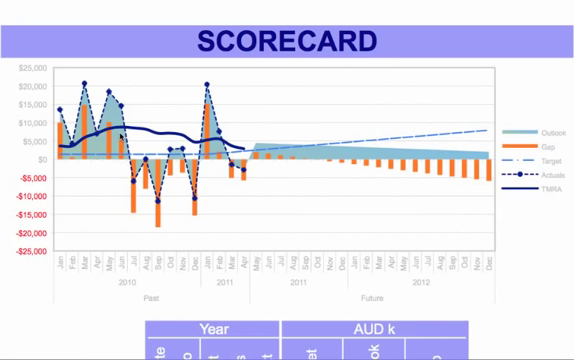
pyautogui.moveTo(143, 133)
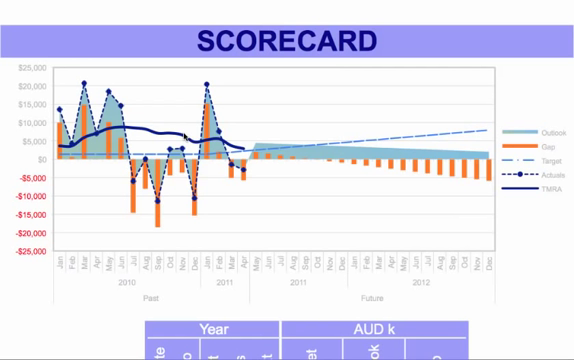
pyautogui.moveTo(357, 139)
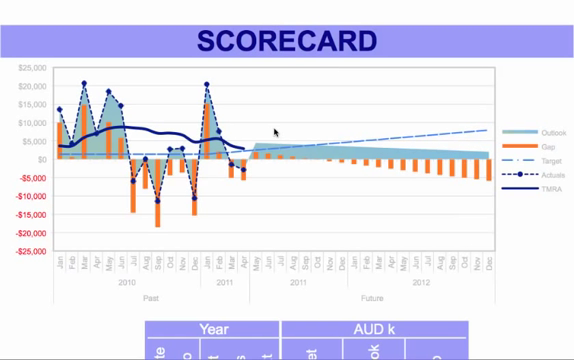
# Step: Scroll down to the Scorecard's category table of Target, Outlook and Gap
pyautogui.scroll(-3)
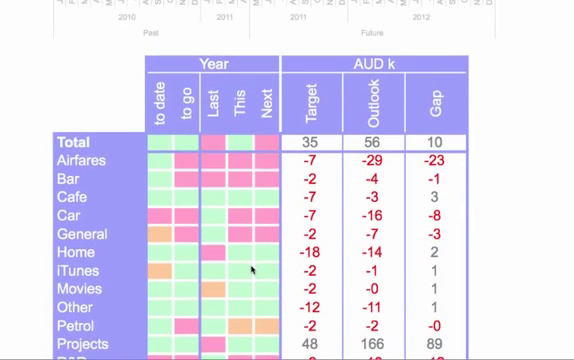